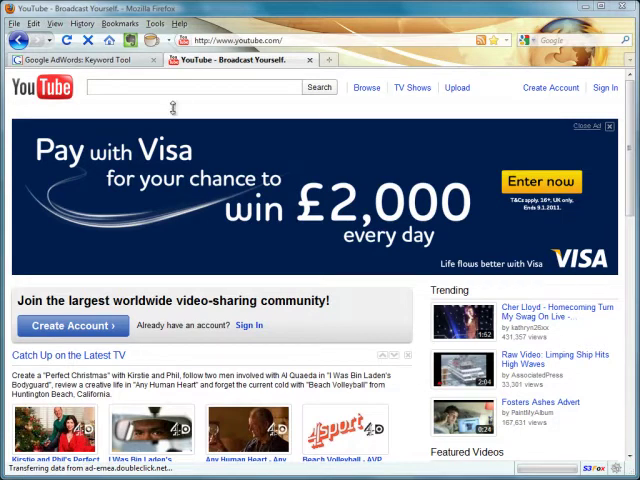
Search YouTube for 'golf' and open the 'How to swing a golf club like Tiger Woods' video
{"action": "type", "text": "golf"}
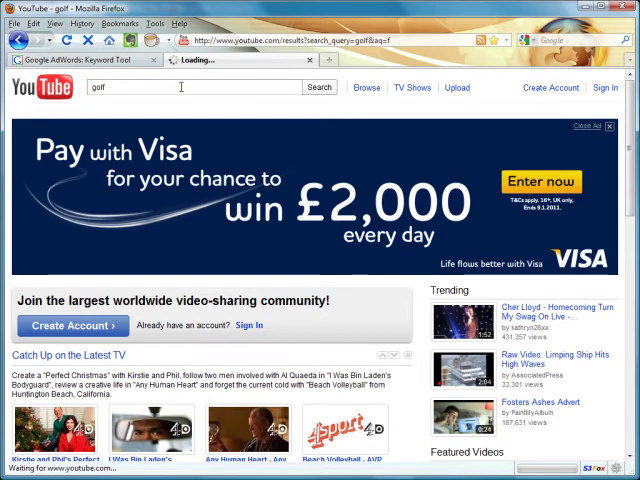
{"action": "left_click", "coordinate": [319, 87]}
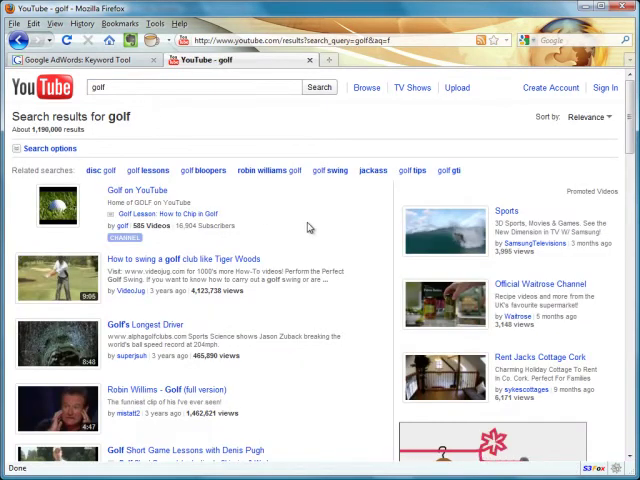
{"action": "left_click", "coordinate": [138, 190]}
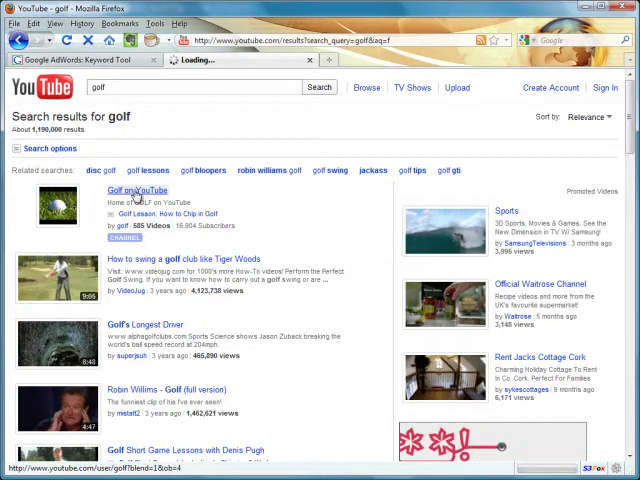
{"action": "left_click", "coordinate": [137, 191]}
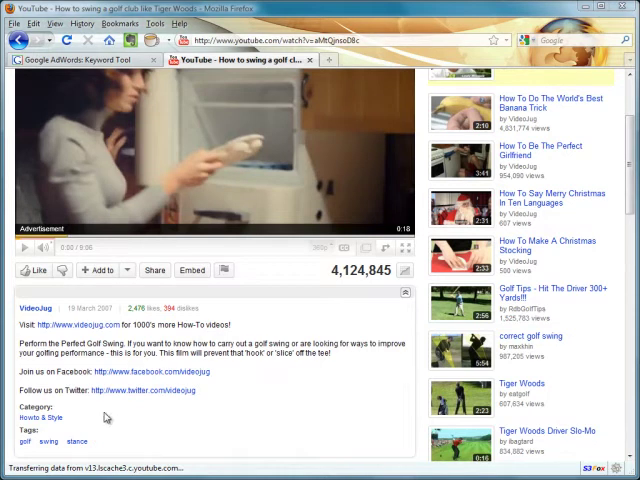
{"action": "mouse_move", "coordinate": [77, 441]}
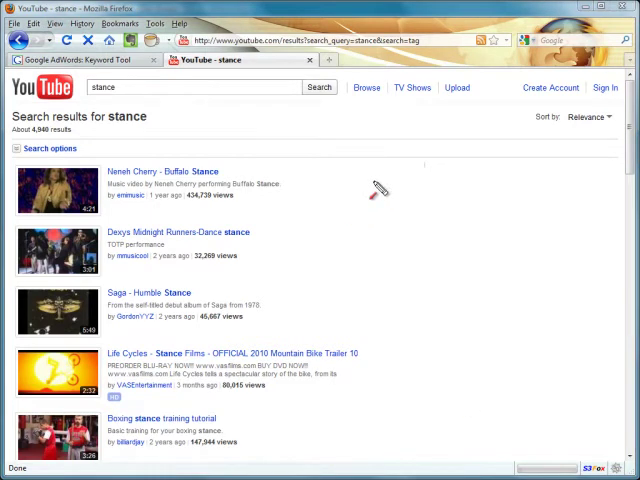
Open the 'stance' tag results (about 4,940 videos) and scroll through the list
{"action": "left_click_drag", "start_coordinate": [377, 188], "coordinate": [88, 130]}
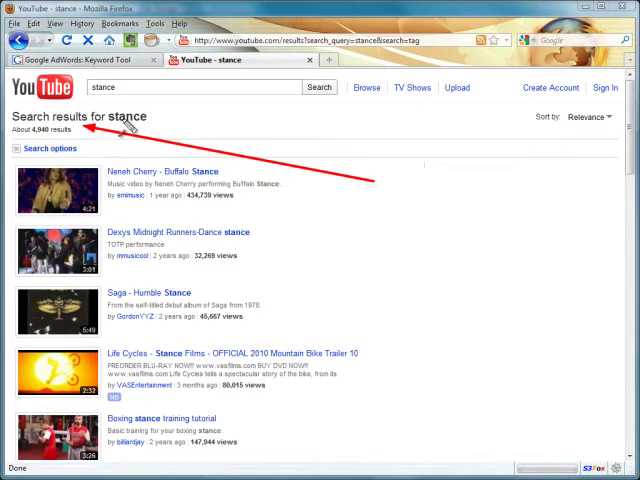
{"action": "mouse_move", "coordinate": [262, 195]}
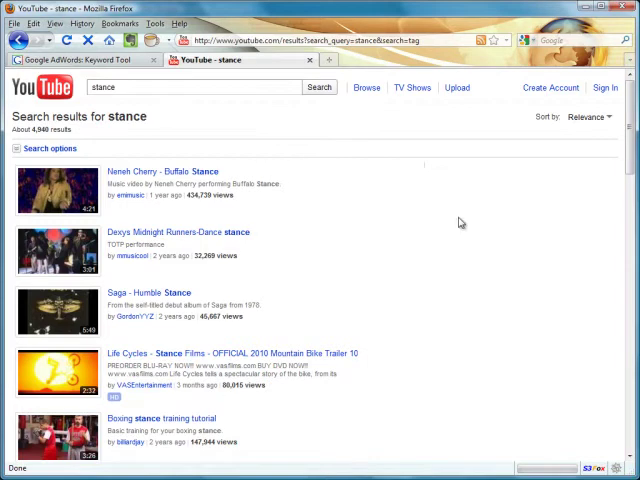
{"action": "mouse_move", "coordinate": [628, 143]}
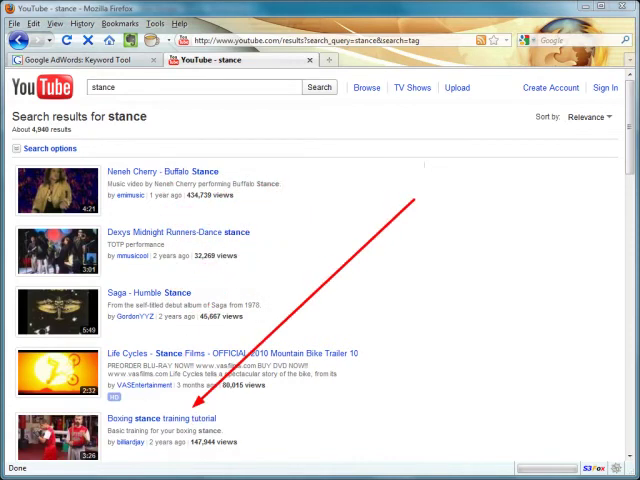
{"action": "mouse_move", "coordinate": [300, 212]}
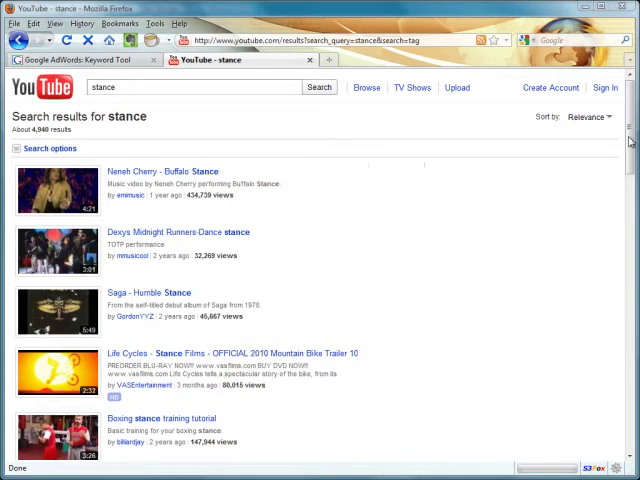
{"action": "scroll", "scroll_direction": "down", "scroll_amount": 3}
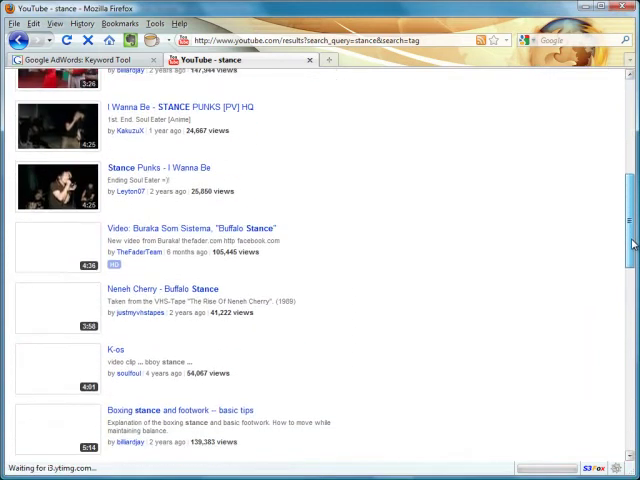
{"action": "scroll", "scroll_direction": "down", "scroll_amount": 3}
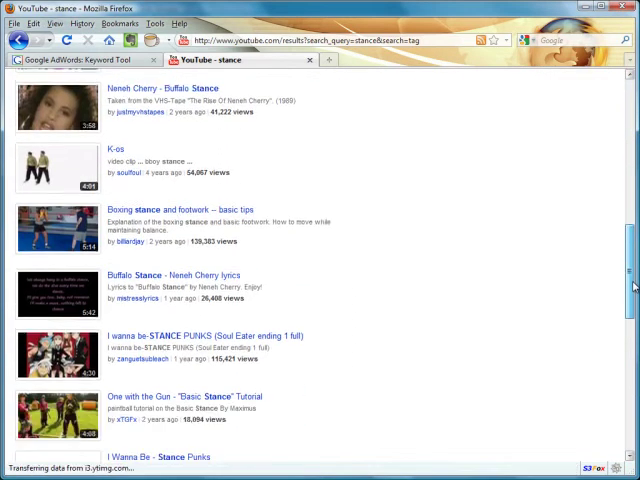
{"action": "scroll", "scroll_direction": "down", "scroll_amount": 3}
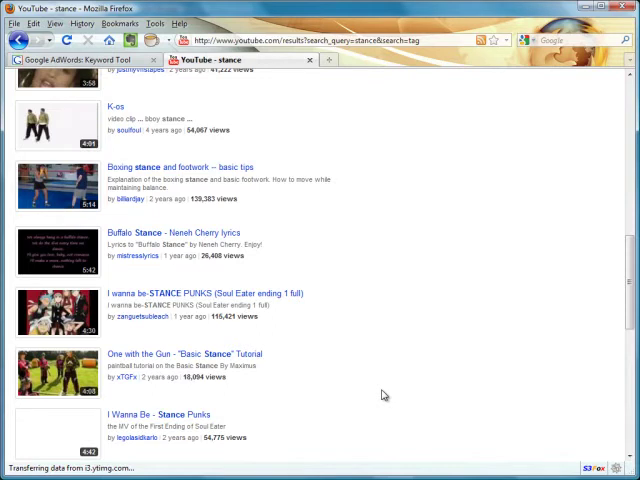
{"action": "scroll", "scroll_direction": "down", "scroll_amount": 3}
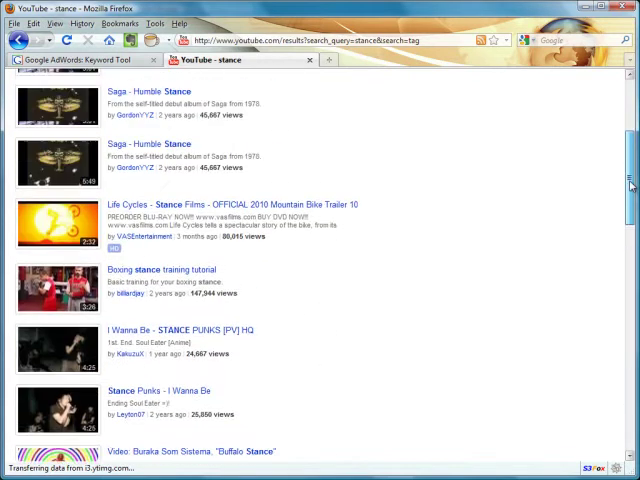
{"action": "scroll", "scroll_direction": "up", "scroll_amount": 3}
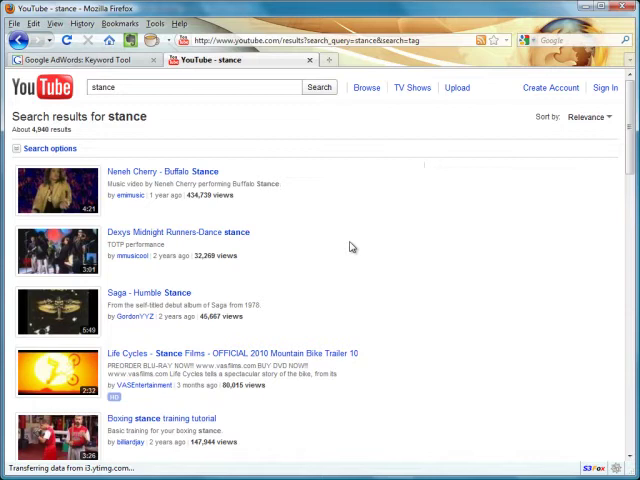
{"action": "mouse_move", "coordinate": [441, 227]}
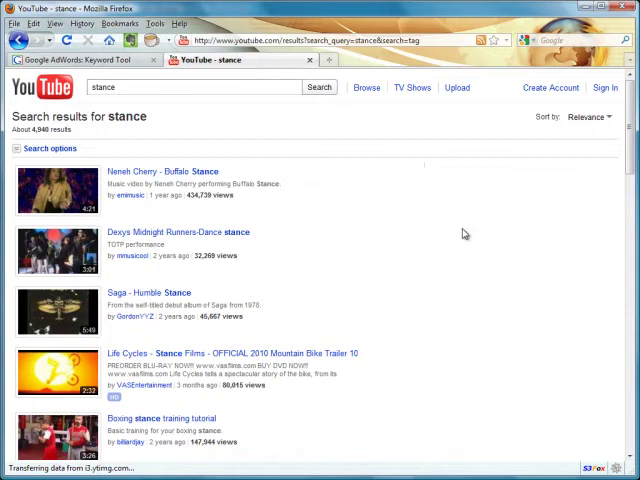
{"action": "mouse_move", "coordinate": [519, 314]}
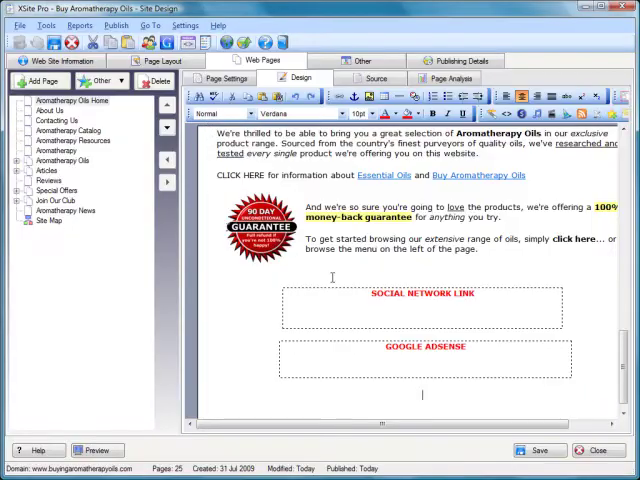
{"action": "left_click", "coordinate": [162, 60]}
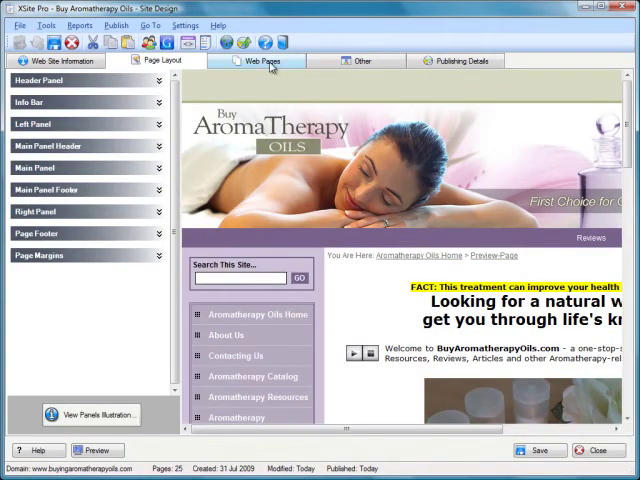
{"action": "left_click", "coordinate": [256, 60]}
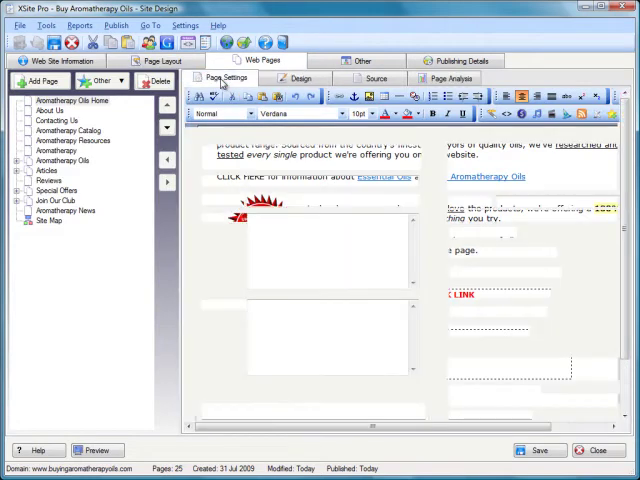
{"action": "left_click", "coordinate": [227, 78]}
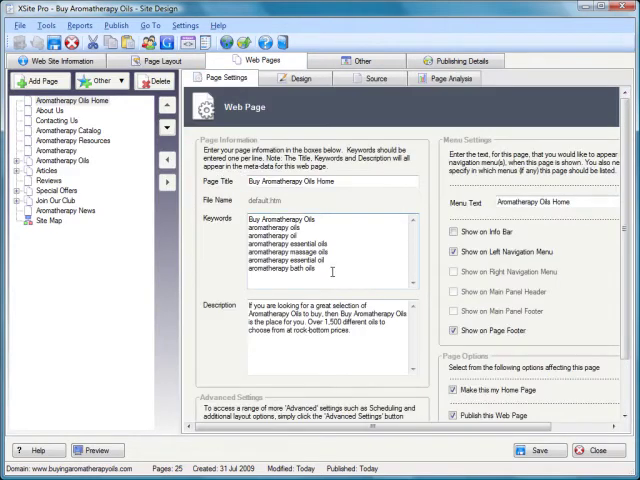
{"action": "left_click_drag", "start_coordinate": [249, 218], "coordinate": [318, 270]}
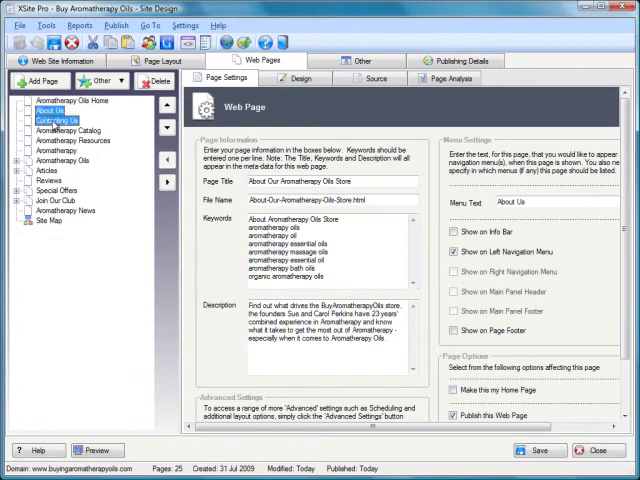
{"action": "left_click", "coordinate": [70, 130]}
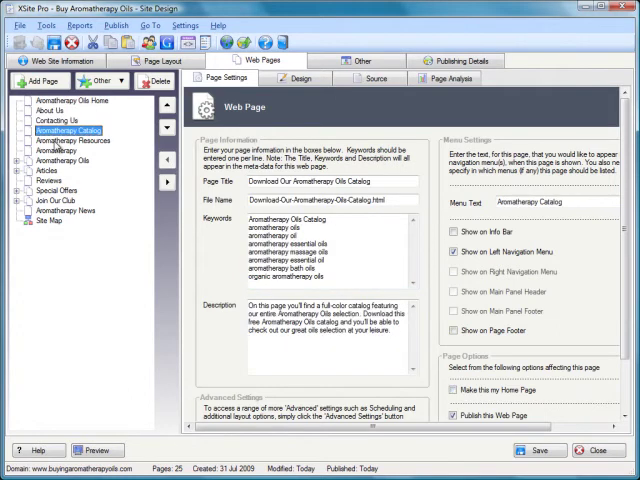
{"action": "left_click", "coordinate": [70, 100]}
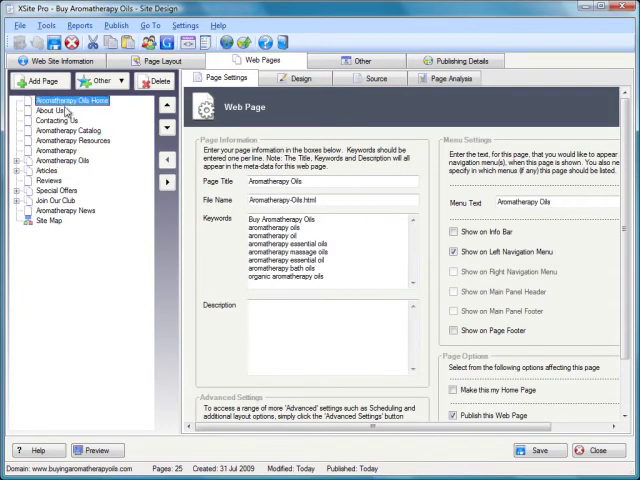
{"action": "left_click", "coordinate": [68, 100]}
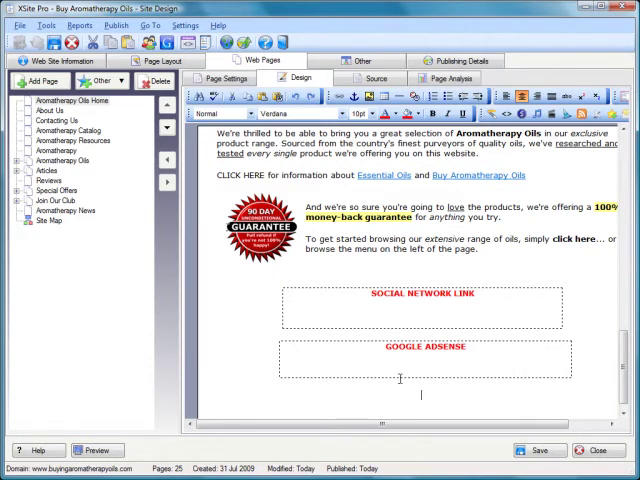
Insert a tag cloud below the Google AdSense block via Tagging > Insert Tag Cloud
{"action": "right_click", "coordinate": [400, 378]}
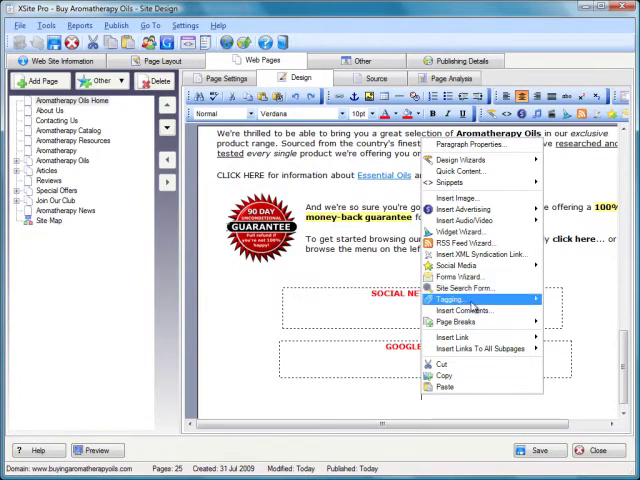
{"action": "mouse_move", "coordinate": [450, 298]}
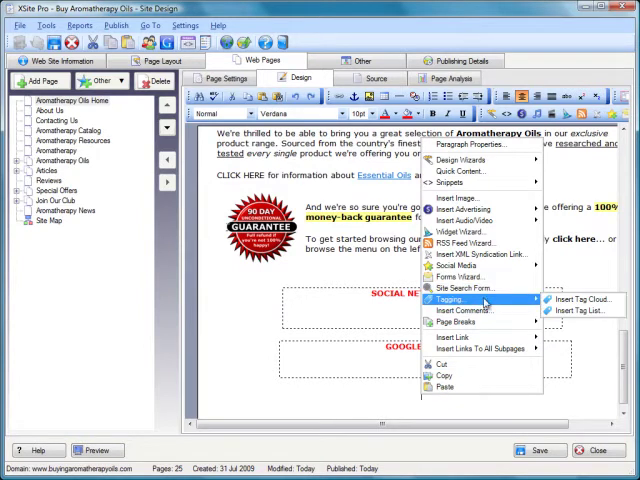
{"action": "mouse_move", "coordinate": [585, 300]}
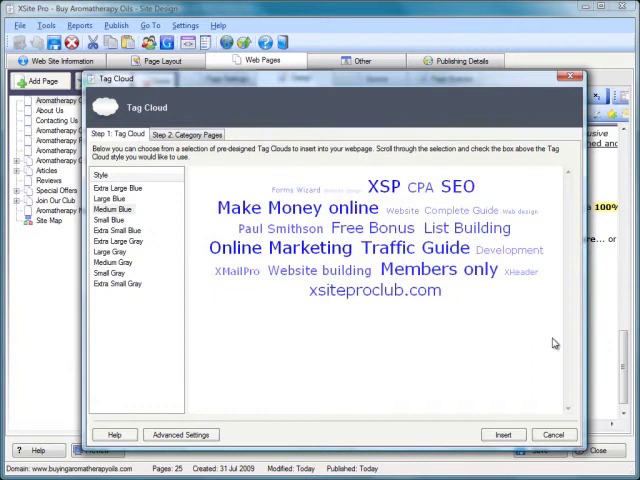
{"action": "mouse_move", "coordinate": [385, 215]}
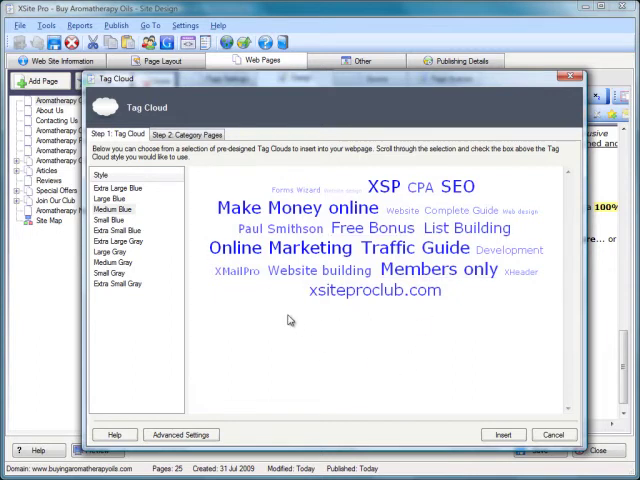
{"action": "left_click", "coordinate": [118, 208]}
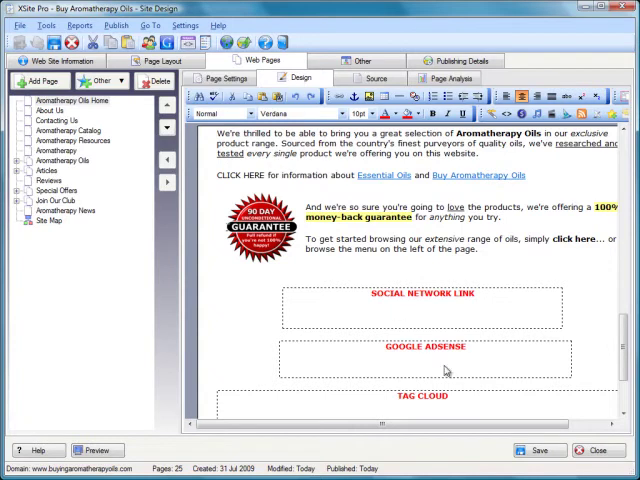
Check the TAG CLOUD placeholder, then preview the home page in the browser
{"action": "scroll", "scroll_direction": "down", "scroll_amount": 3}
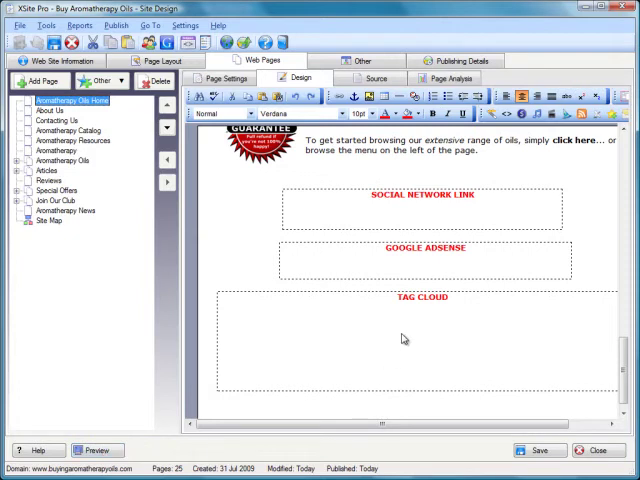
{"action": "left_click", "coordinate": [98, 450]}
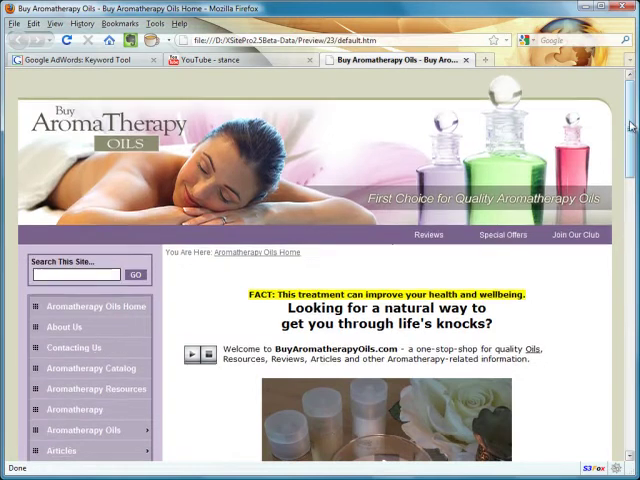
Scroll to the tag cloud and open the 'aromatherapy oil' tag category page
{"action": "scroll", "scroll_direction": "down", "scroll_amount": 3}
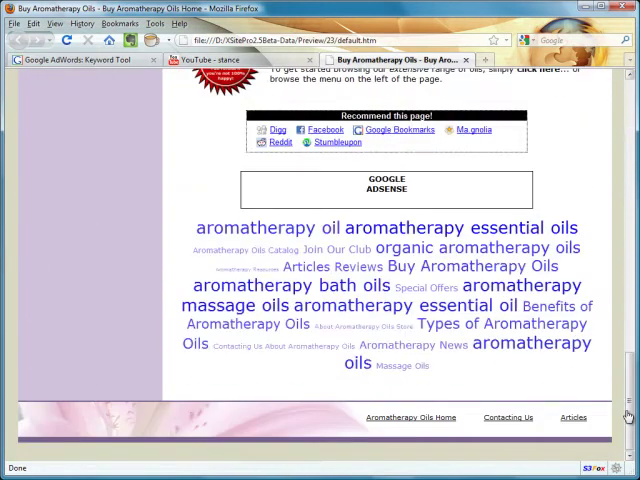
{"action": "mouse_move", "coordinate": [290, 285]}
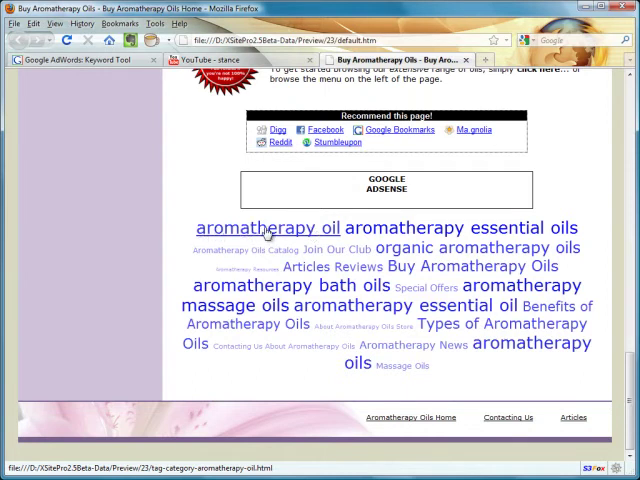
{"action": "left_click", "coordinate": [265, 228]}
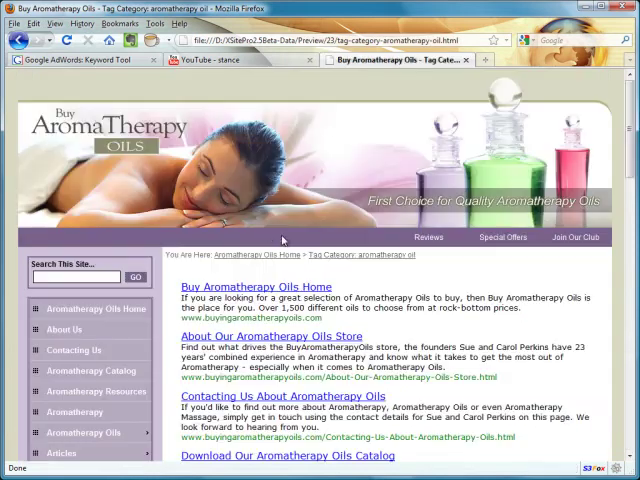
Browse the aromatherapy oil tag page's matching pages and return to the home page tag cloud
{"action": "scroll", "scroll_direction": "down", "scroll_amount": 3}
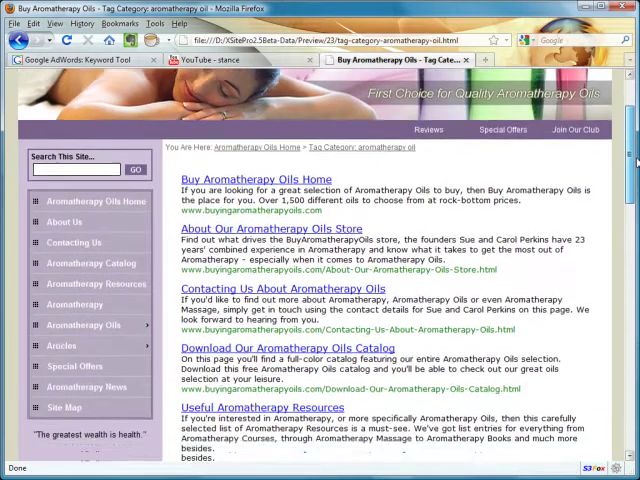
{"action": "scroll", "scroll_direction": "down", "scroll_amount": 3}
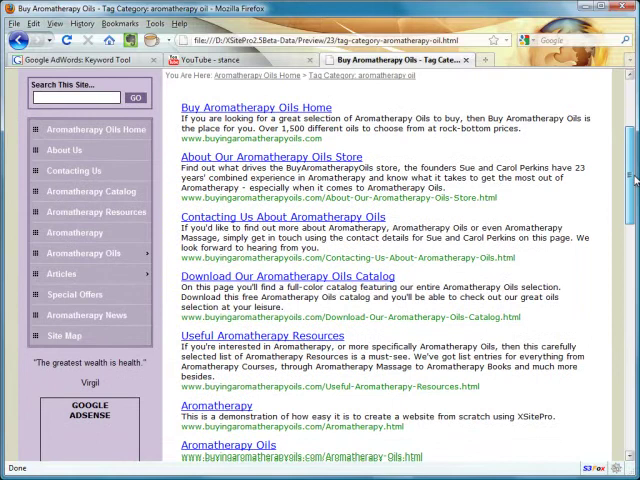
{"action": "scroll", "scroll_direction": "down", "scroll_amount": 3}
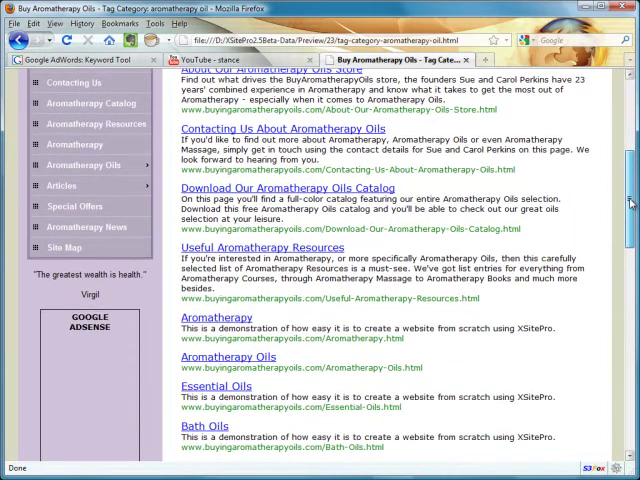
{"action": "scroll", "scroll_direction": "up", "scroll_amount": 3}
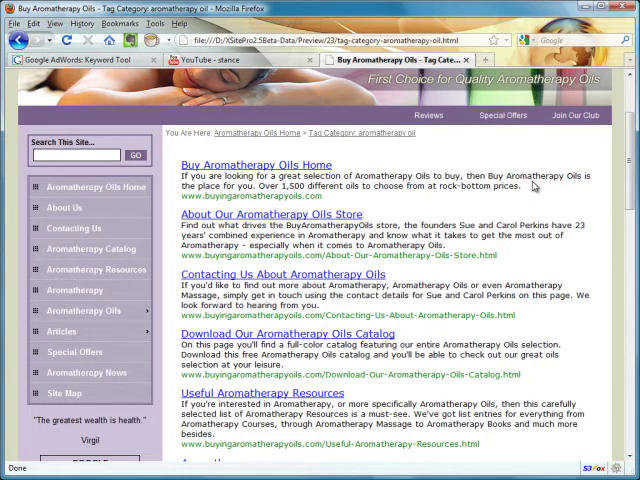
{"action": "mouse_move", "coordinate": [535, 185]}
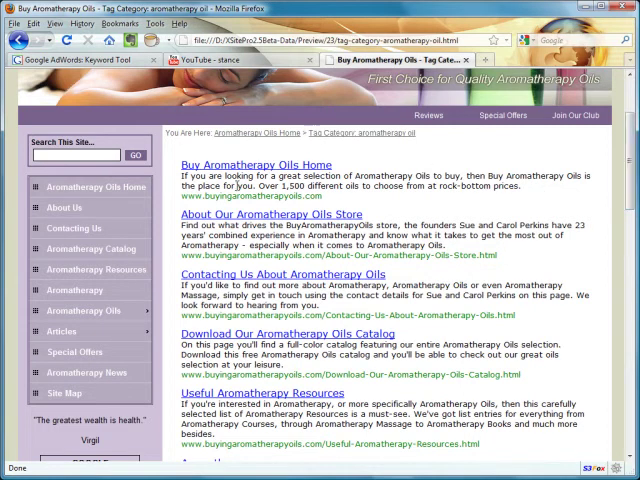
{"action": "scroll", "scroll_direction": "down", "scroll_amount": 3}
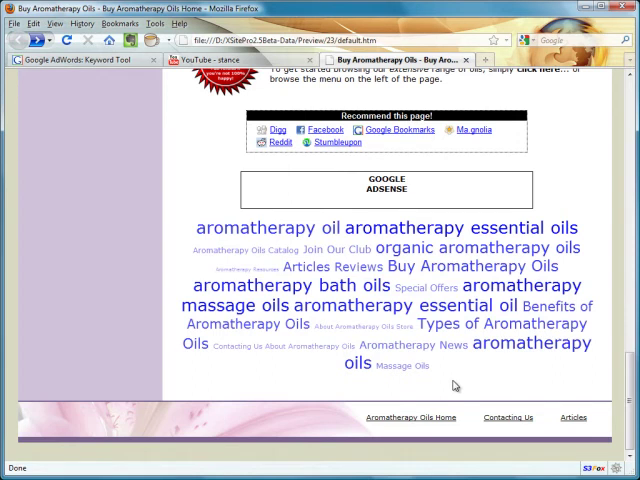
{"action": "mouse_move", "coordinate": [494, 377]}
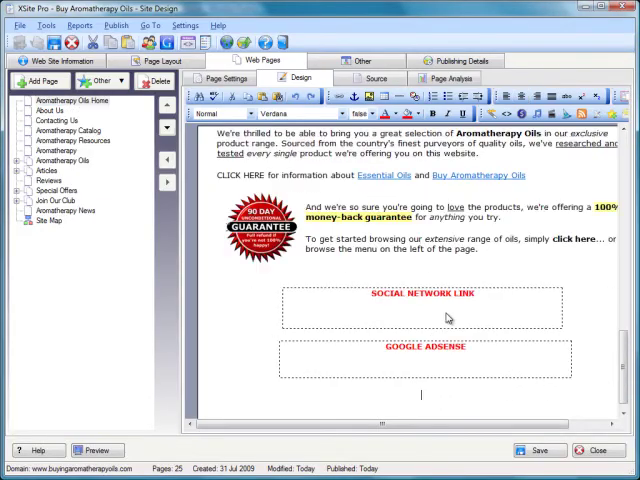
{"action": "mouse_move", "coordinate": [442, 387]}
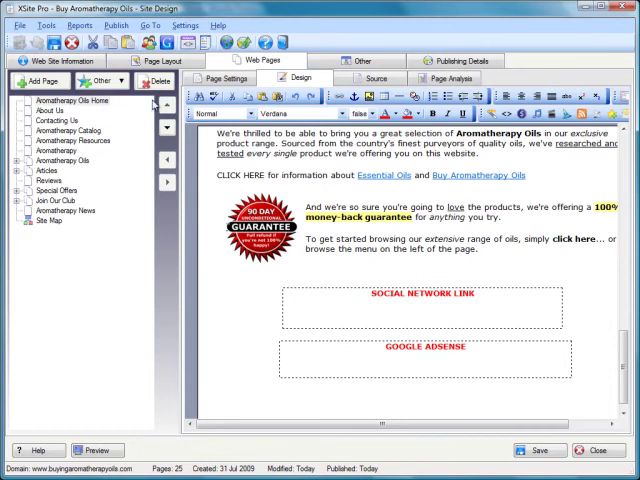
{"action": "left_click", "coordinate": [231, 78]}
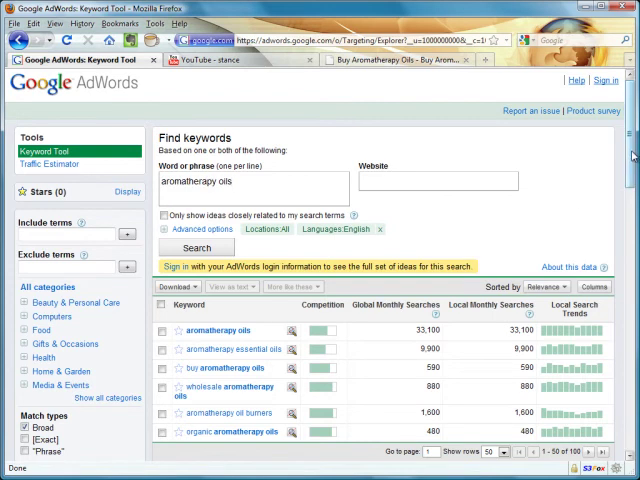
Browse the aromatherapy oils keyword ideas and download them as CSV for Excel
{"action": "scroll", "scroll_direction": "down", "scroll_amount": 3}
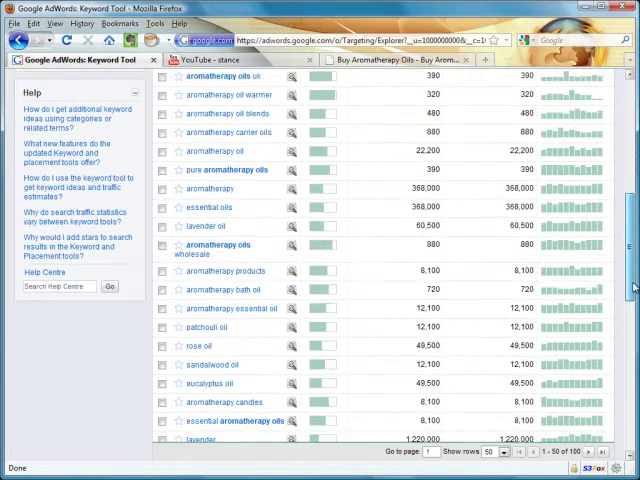
{"action": "scroll", "scroll_direction": "down", "scroll_amount": 3}
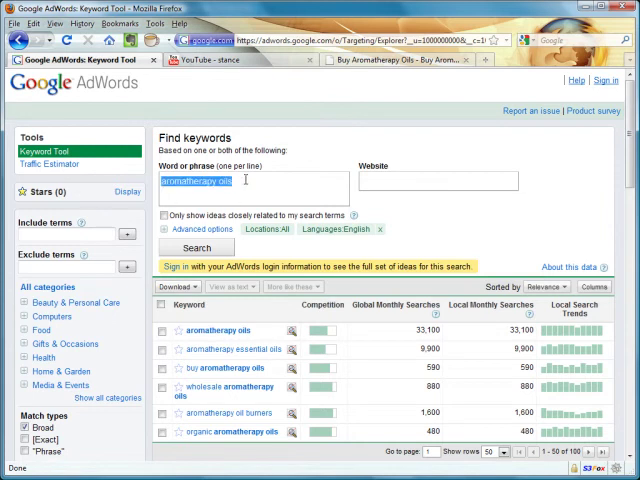
{"action": "left_click", "coordinate": [177, 286]}
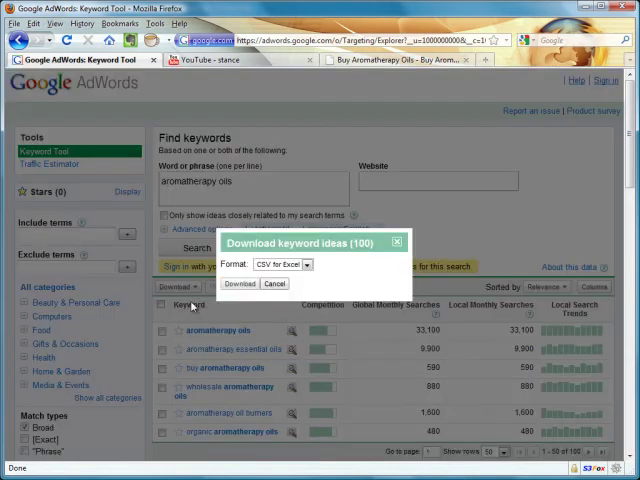
{"action": "left_click", "coordinate": [238, 284]}
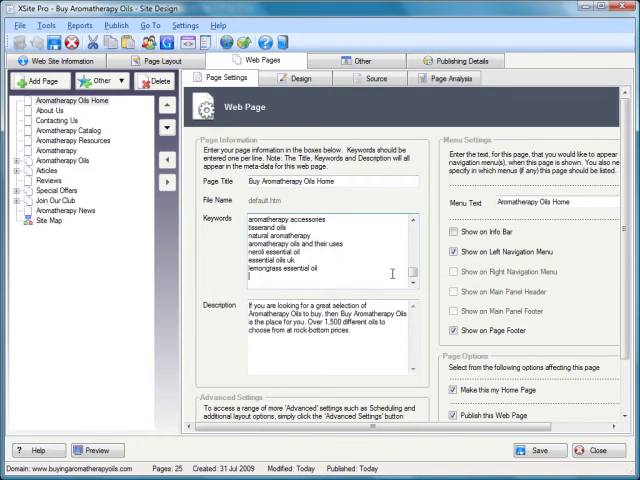
Enter keywords like 'aromatherapy oil kits', then review the Contacting Us, Catalog and Resources pages
{"action": "type", "text": "aromatherapy oil kits"}
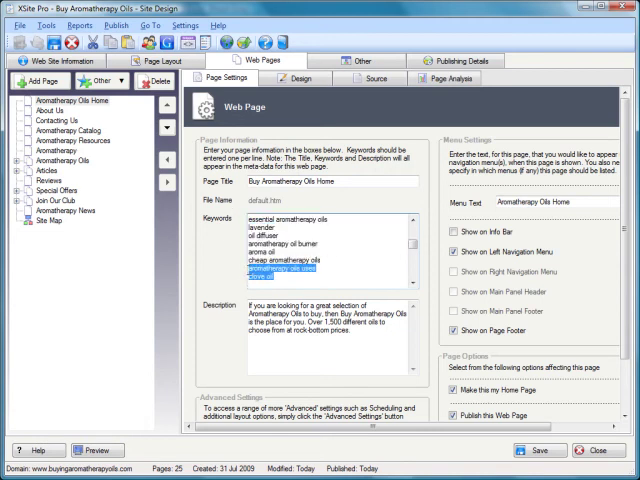
{"action": "left_click", "coordinate": [49, 109]}
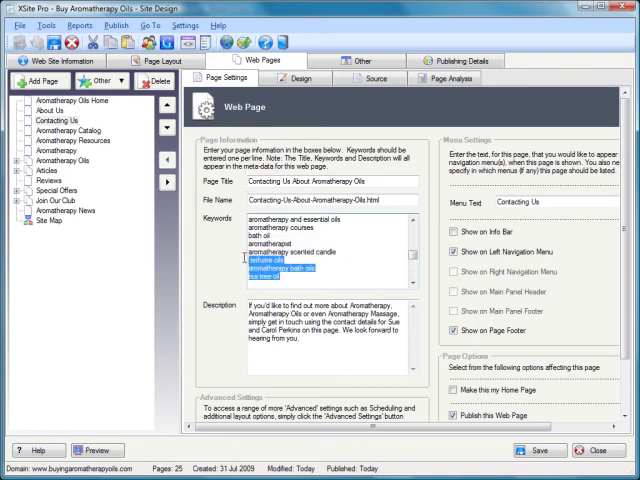
{"action": "left_click", "coordinate": [64, 131]}
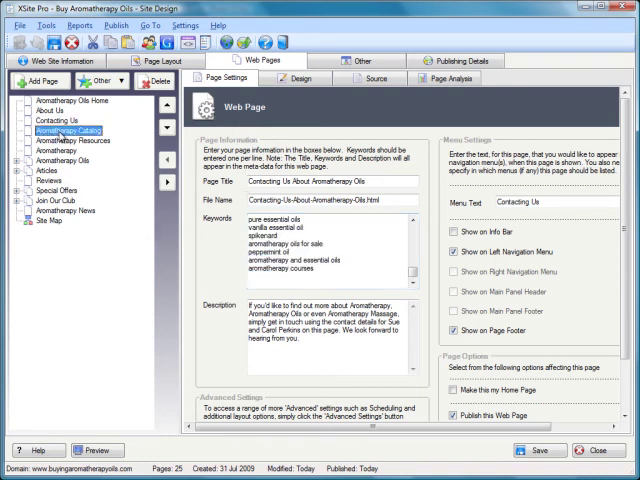
{"action": "left_click", "coordinate": [68, 131]}
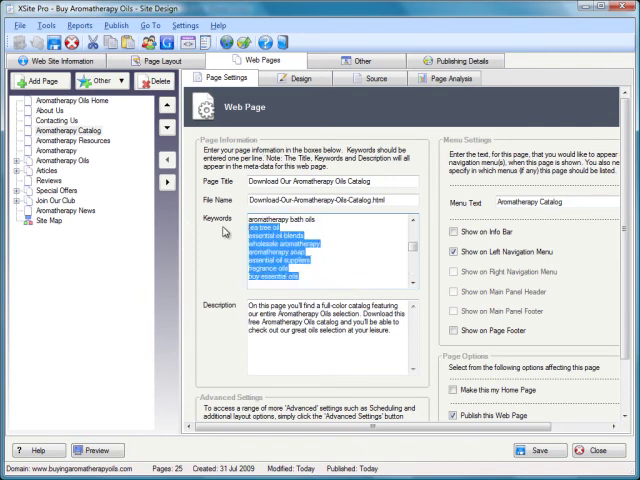
{"action": "left_click", "coordinate": [59, 141]}
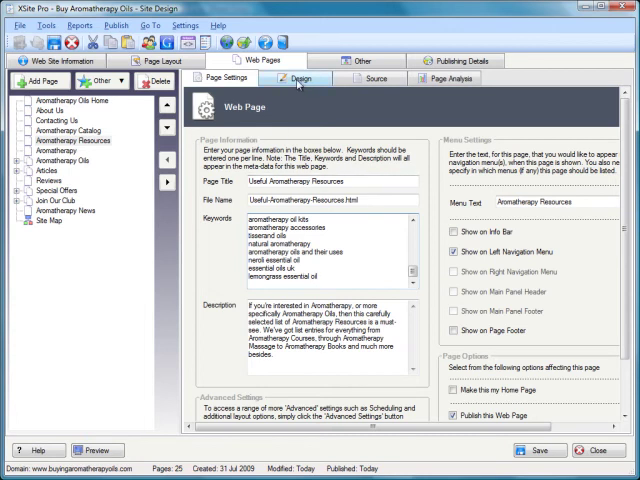
Insert a 'Tags:' Verdana 10pt tag list in Design view and adjust its keyword count
{"action": "left_click", "coordinate": [299, 78]}
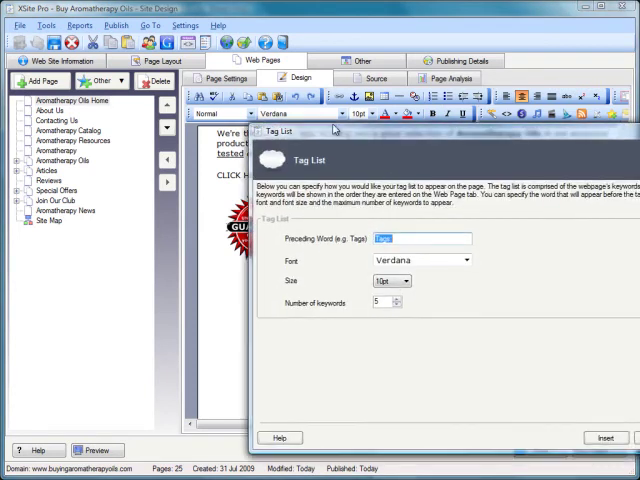
{"action": "left_click", "coordinate": [605, 438]}
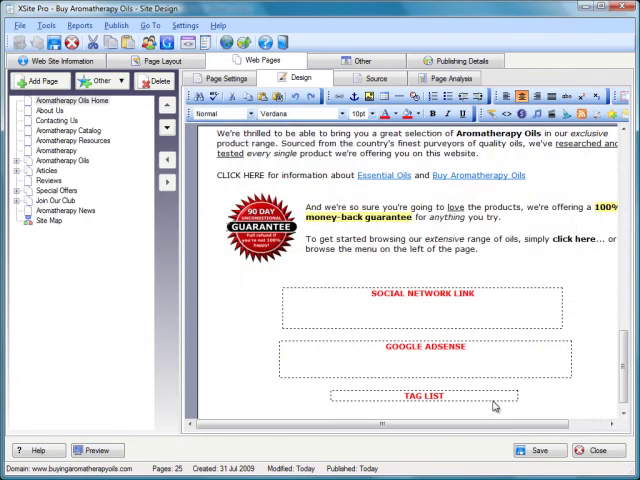
{"action": "double_click", "coordinate": [412, 397]}
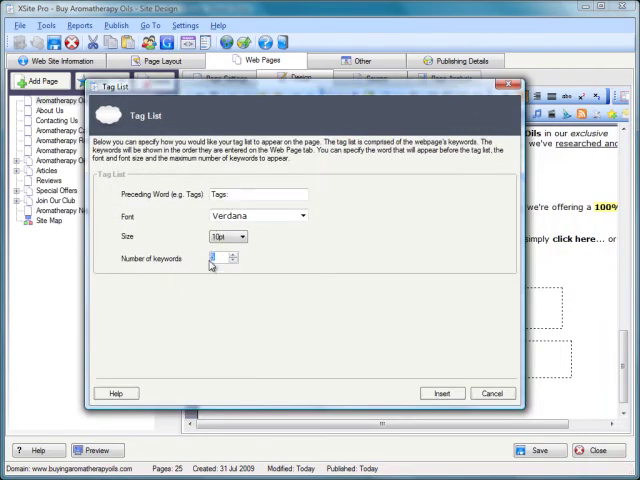
{"action": "left_click", "coordinate": [442, 393]}
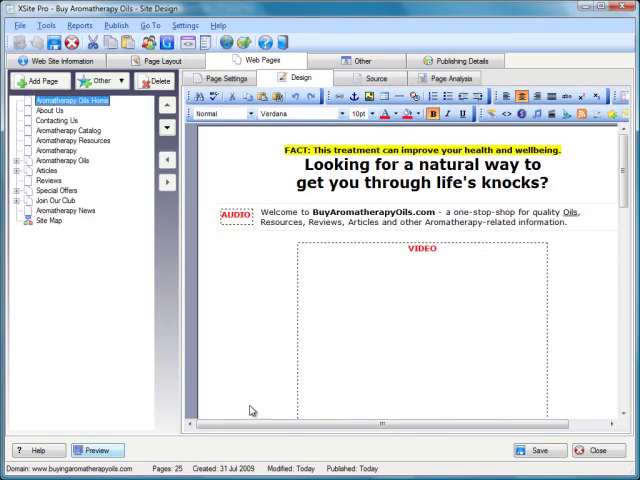
Preview the site and browse the aromatherapy oil blends and bath oils tag pages
{"action": "left_click", "coordinate": [97, 450]}
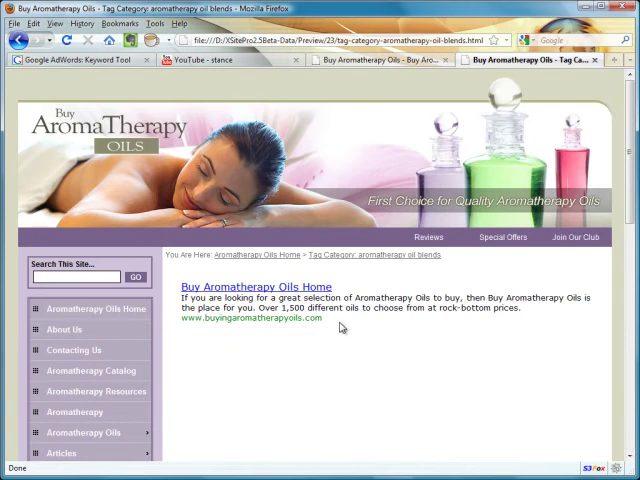
{"action": "mouse_move", "coordinate": [231, 348]}
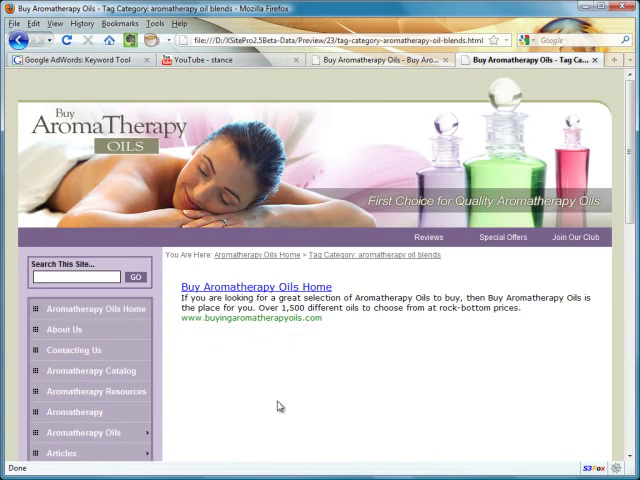
{"action": "left_click", "coordinate": [254, 287]}
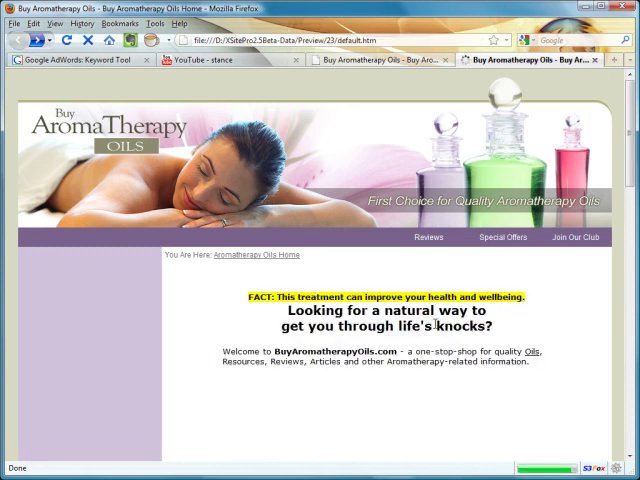
{"action": "scroll", "scroll_direction": "down", "scroll_amount": 3}
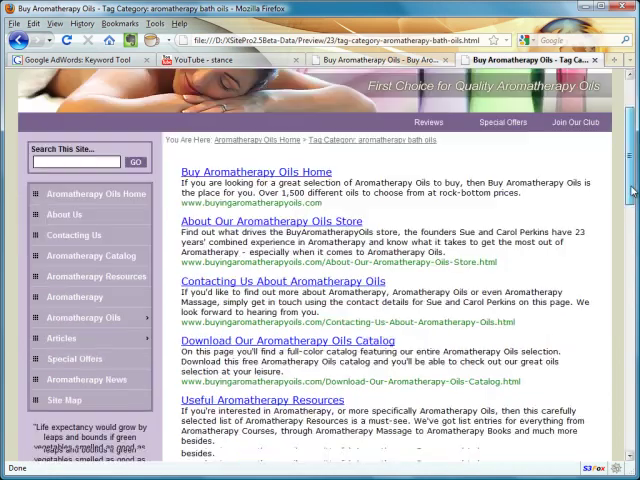
{"action": "scroll", "scroll_direction": "down", "scroll_amount": 3}
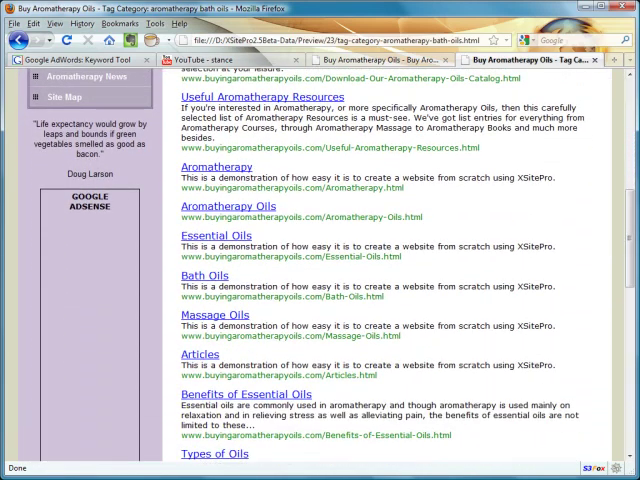
{"action": "scroll", "scroll_direction": "up", "scroll_amount": 3}
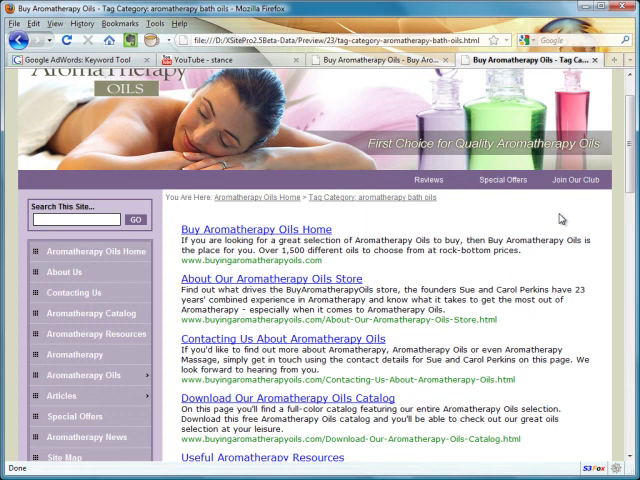
{"action": "mouse_move", "coordinate": [560, 218]}
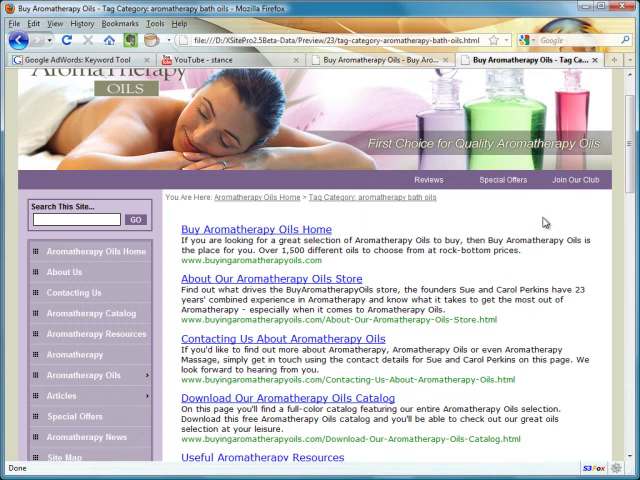
{"action": "scroll", "scroll_direction": "down", "scroll_amount": 3}
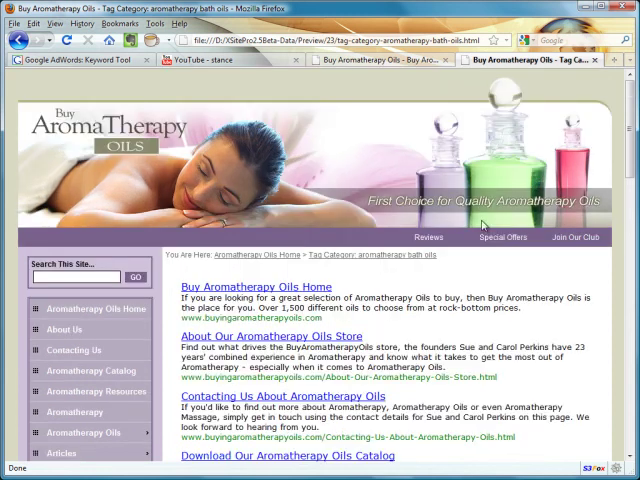